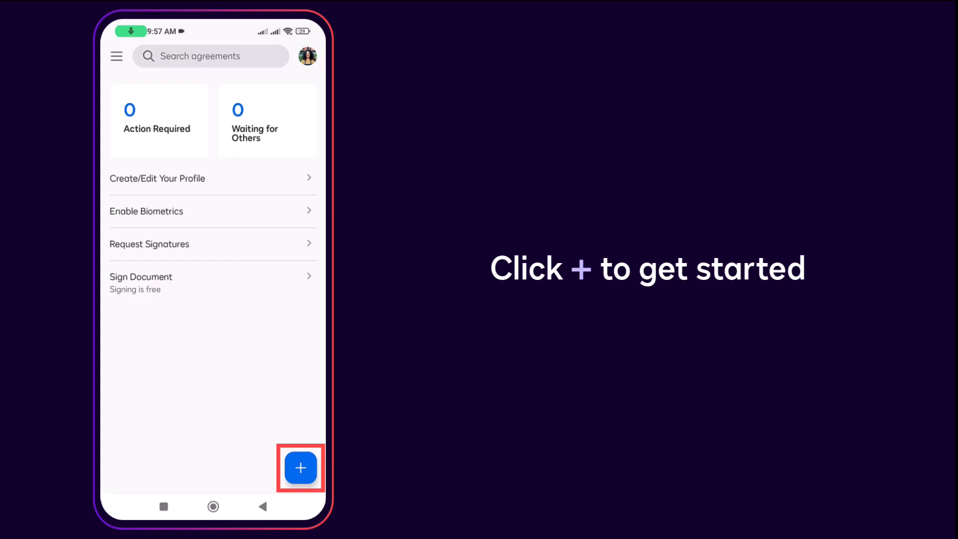
- Start a new Request Signatures flow from the + menu, reaching the Add a Document sheet
click(301, 470)
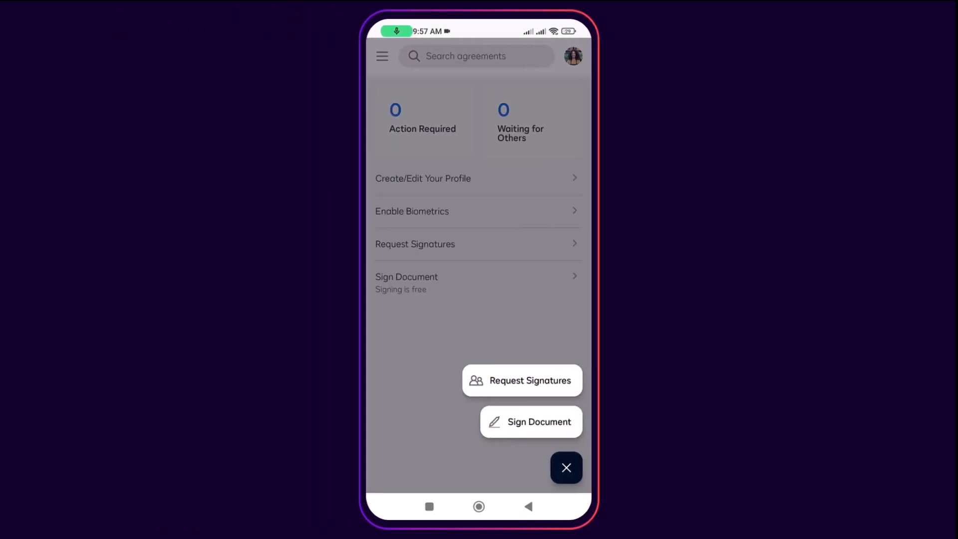
click(531, 421)
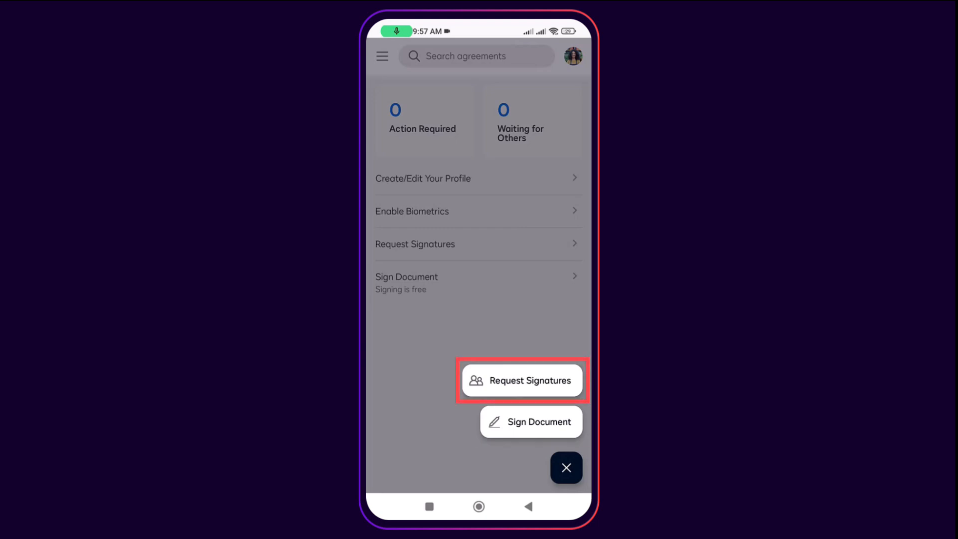
click(523, 381)
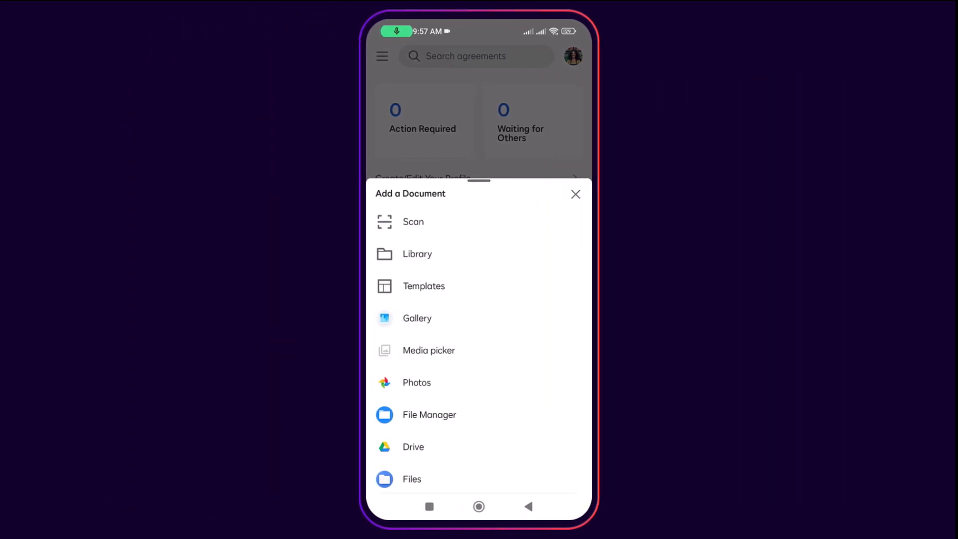
- Scan the paper NDA page with the camera and accept it as the attached PDF
click(414, 222)
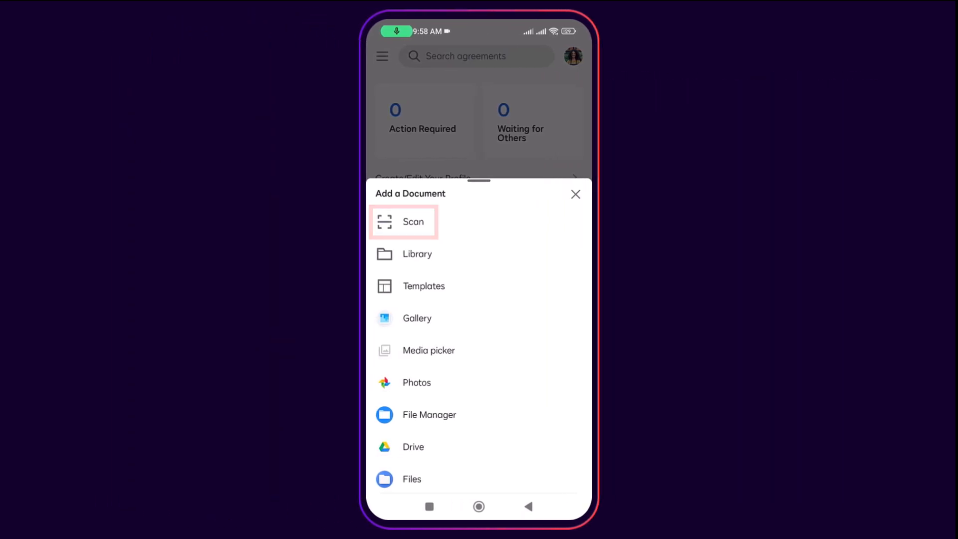
click(403, 222)
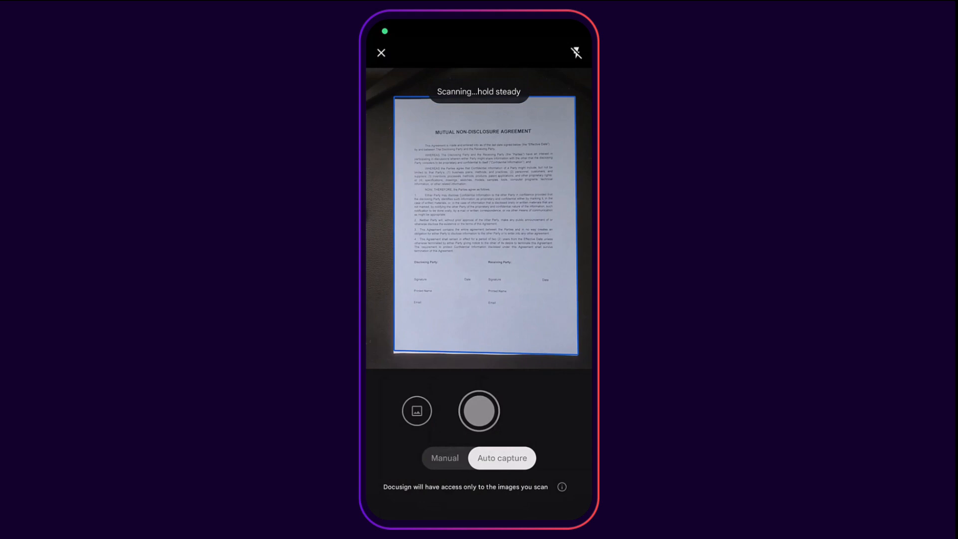
click(479, 412)
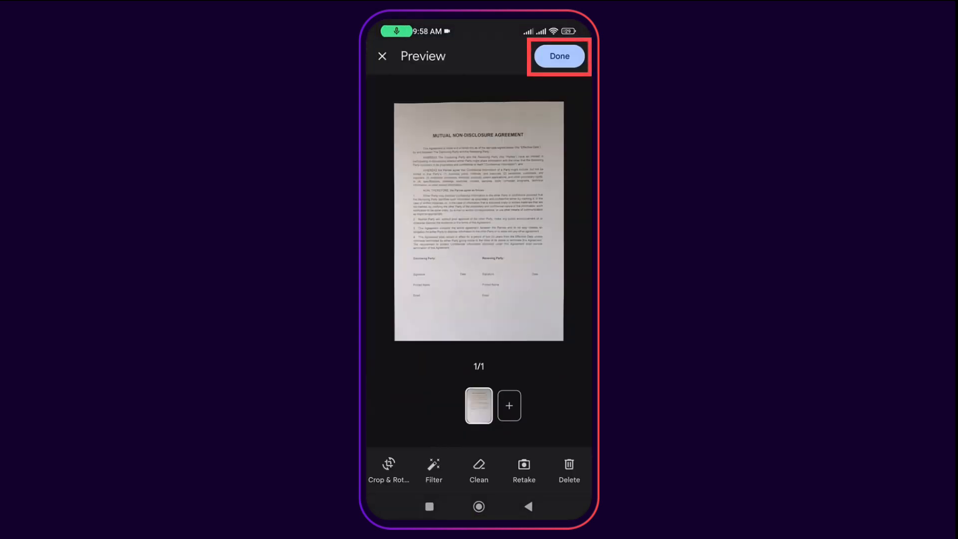
click(559, 56)
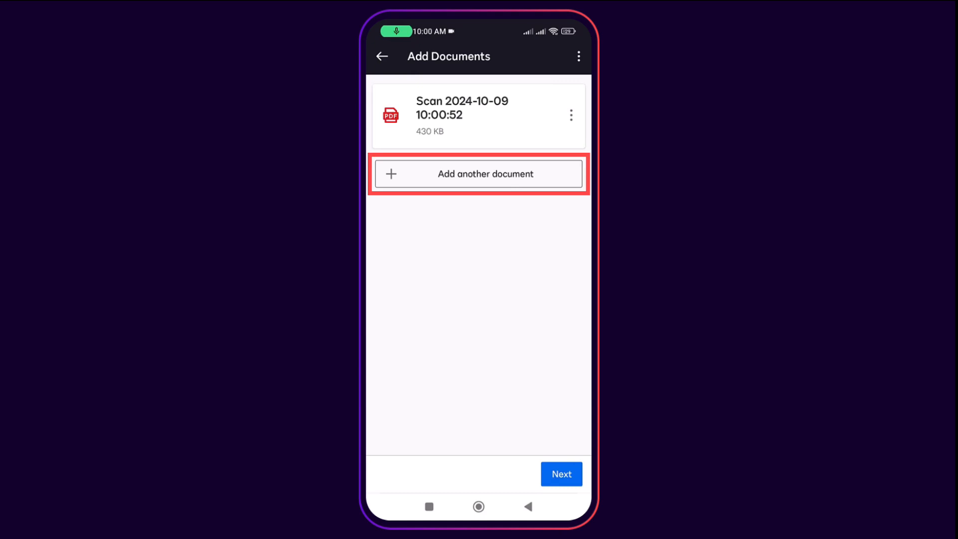
click(561, 474)
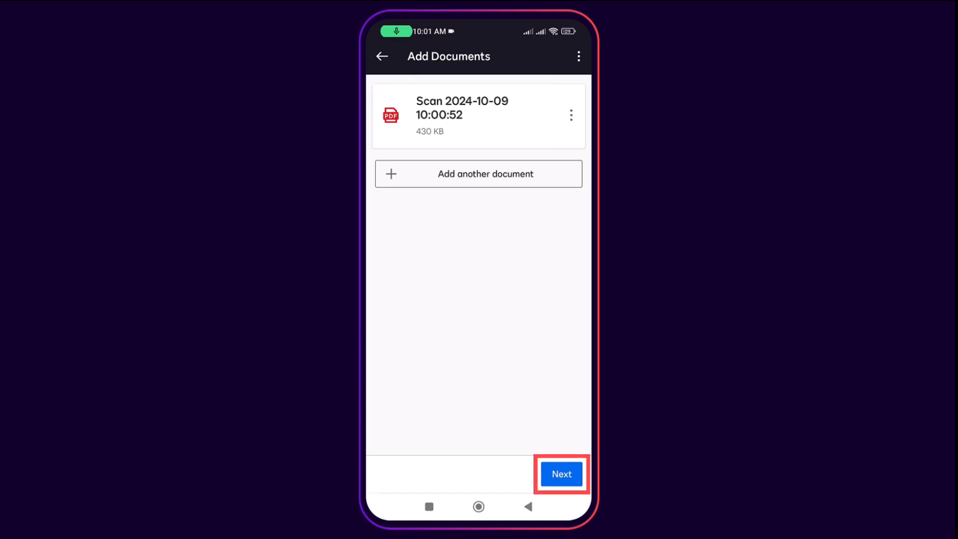
click(562, 473)
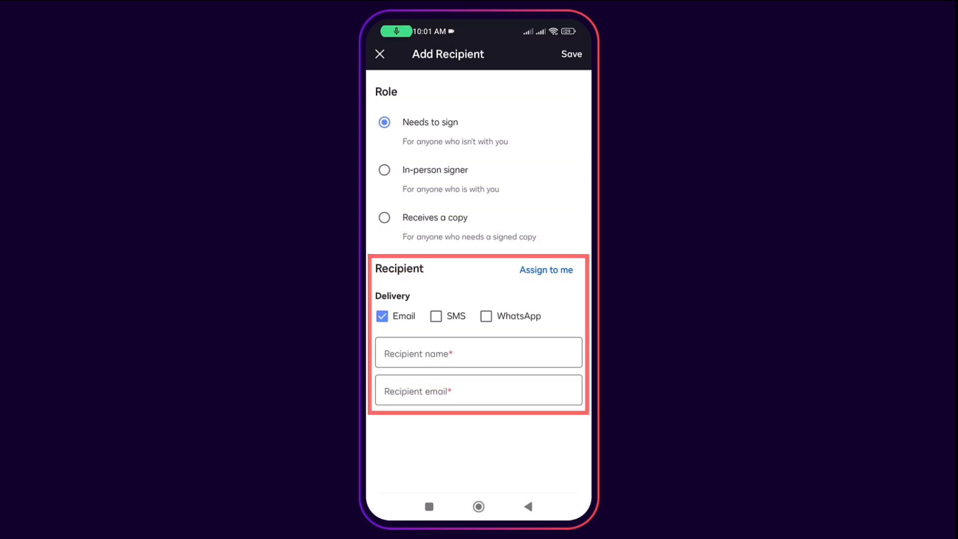
click(546, 269)
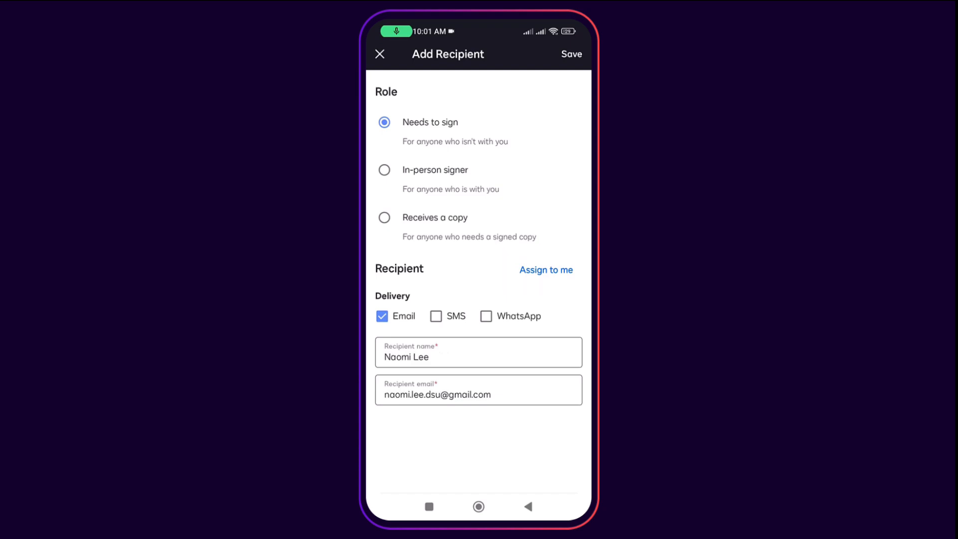
click(571, 53)
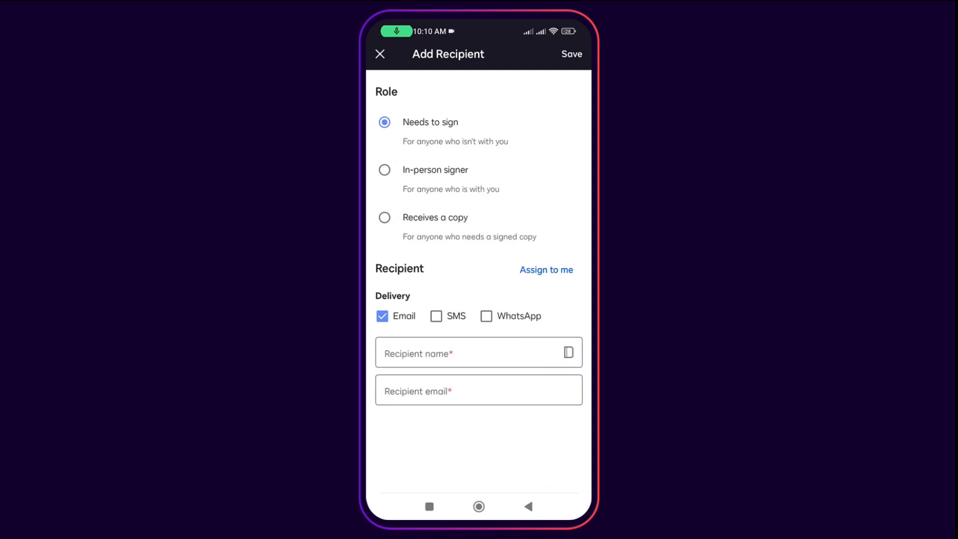
text(franciscosilvadsu)
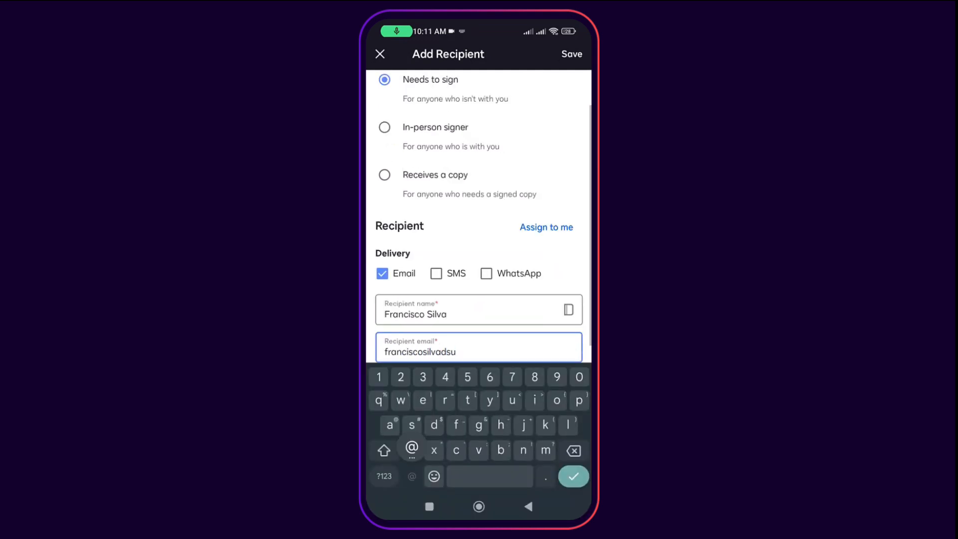
click(572, 54)
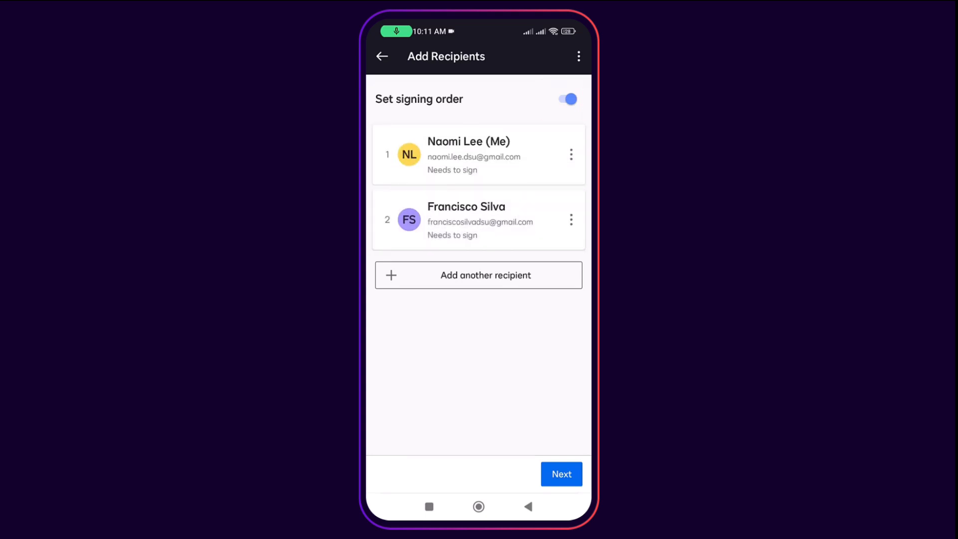
click(561, 474)
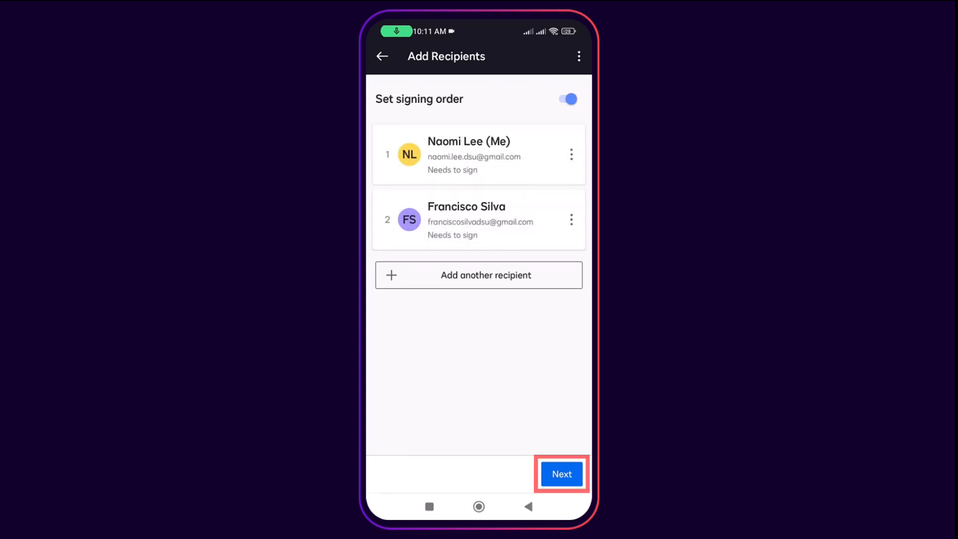
click(561, 474)
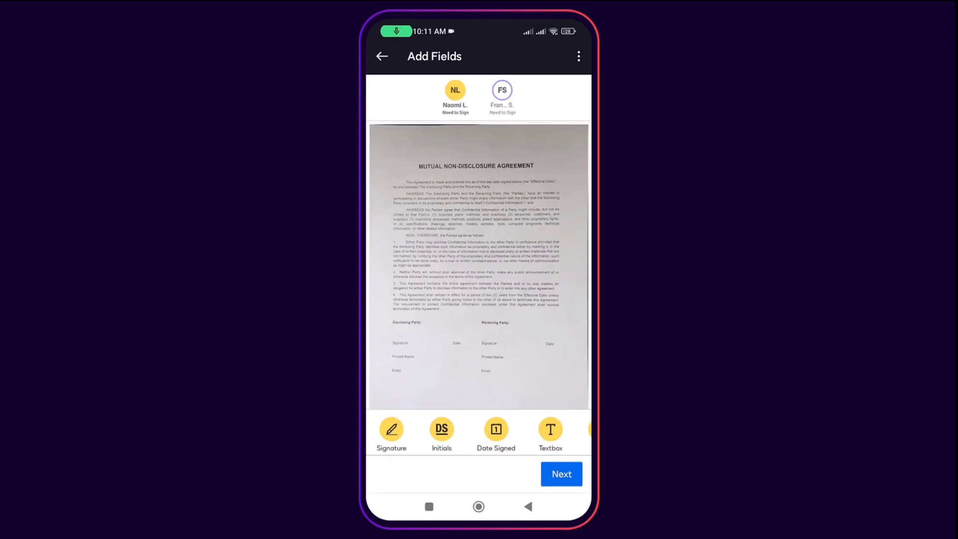
click(391, 429)
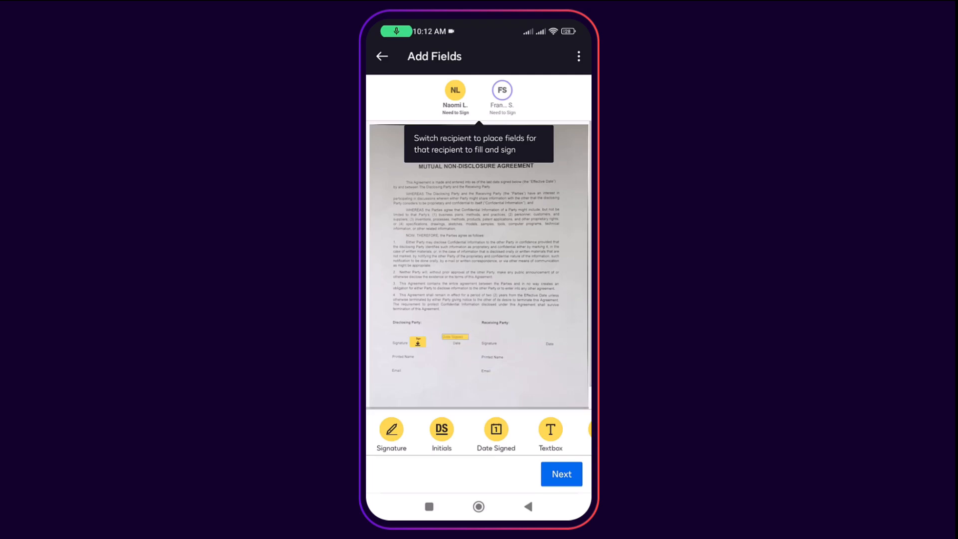
click(501, 91)
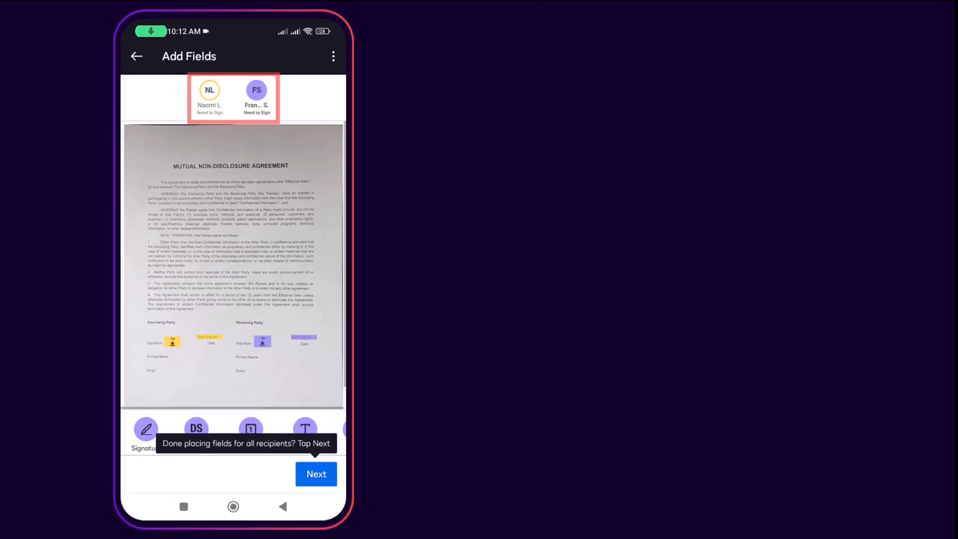
click(262, 342)
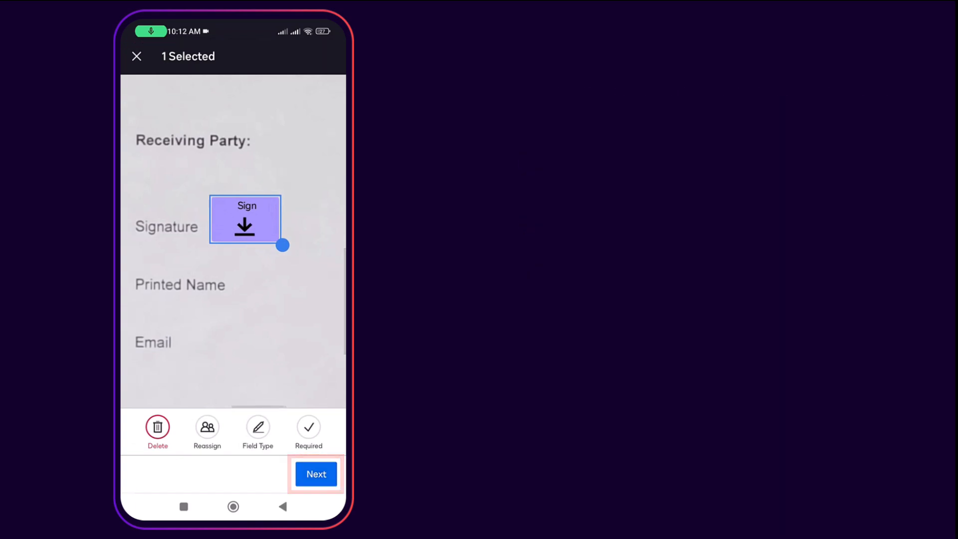
- Set subject 'Complete with Docusign: Mutual NDA', message 'Please sign.', and send to begin signing
click(315, 474)
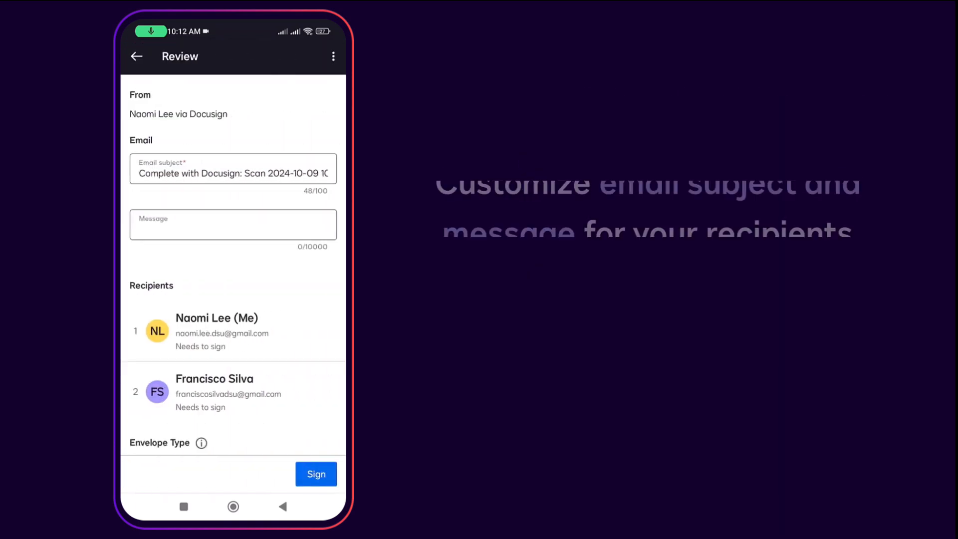
click(234, 173)
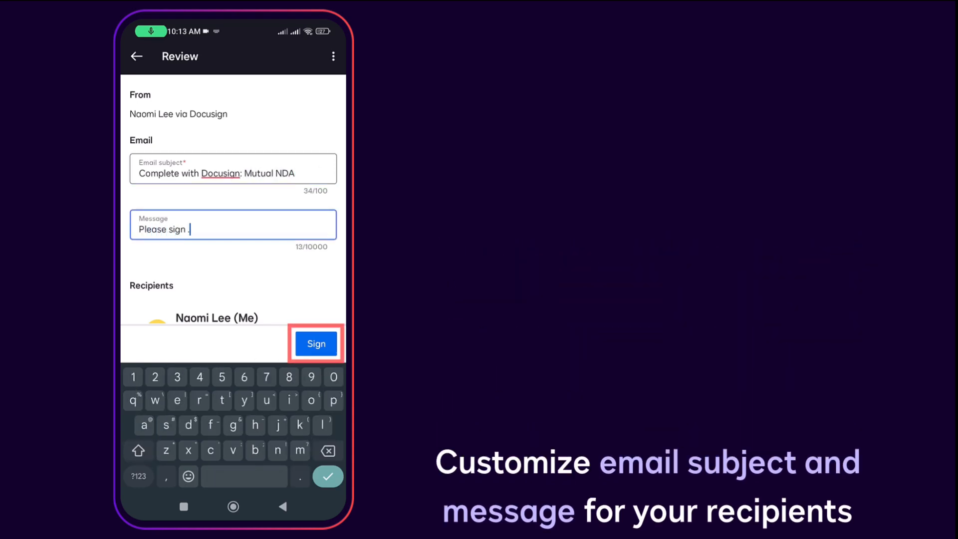
key(Backspace)
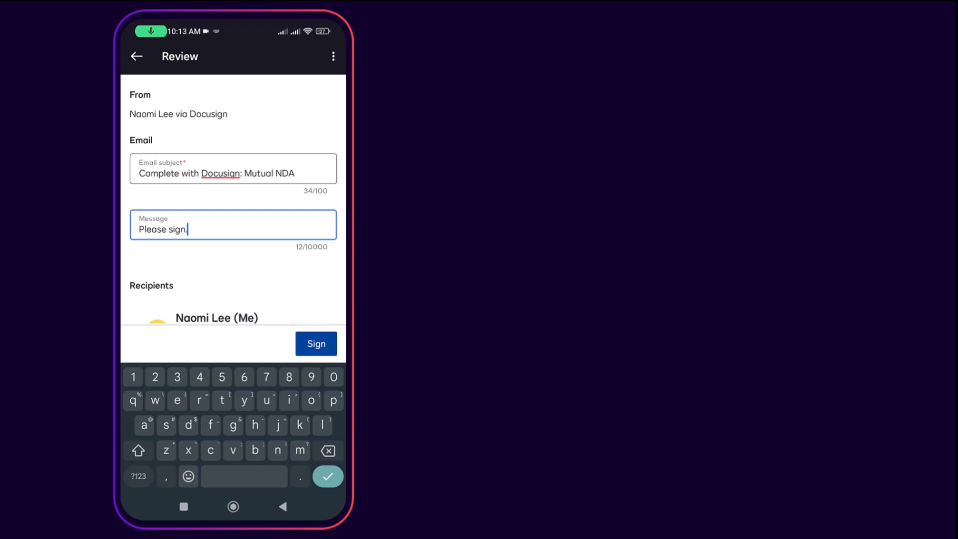
click(315, 343)
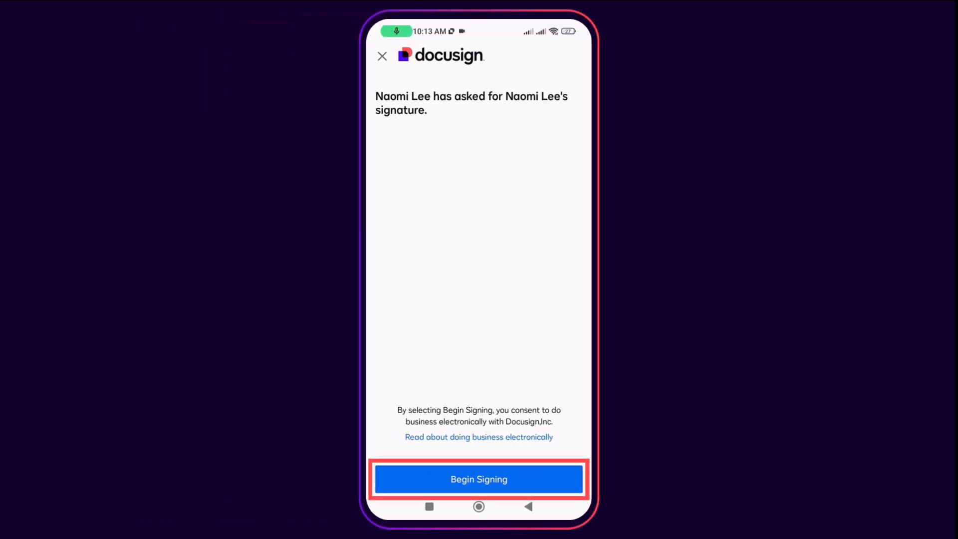
click(480, 479)
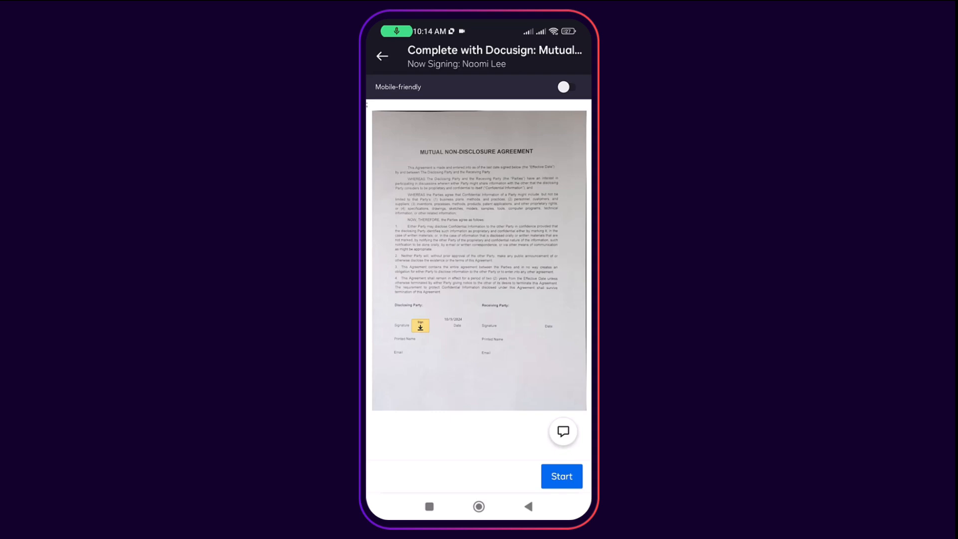
click(561, 476)
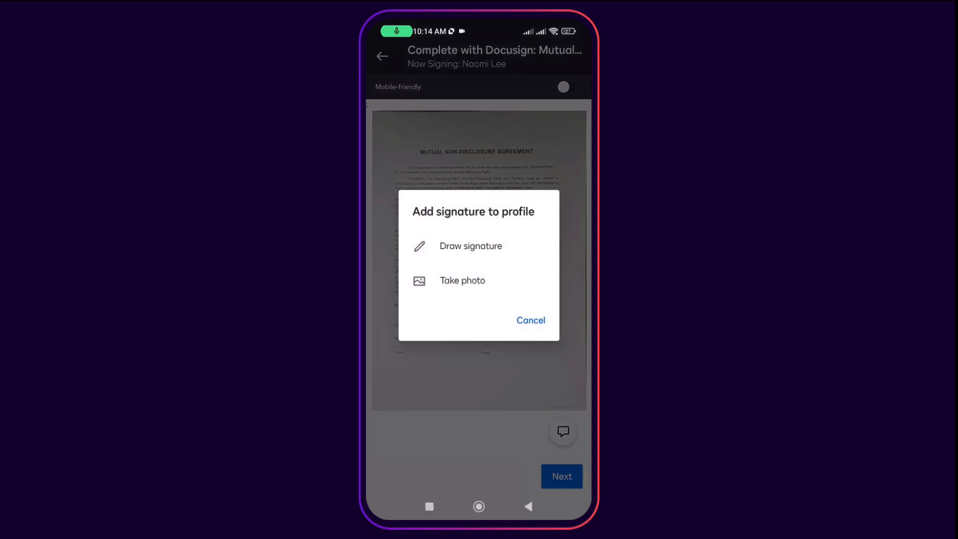
click(471, 245)
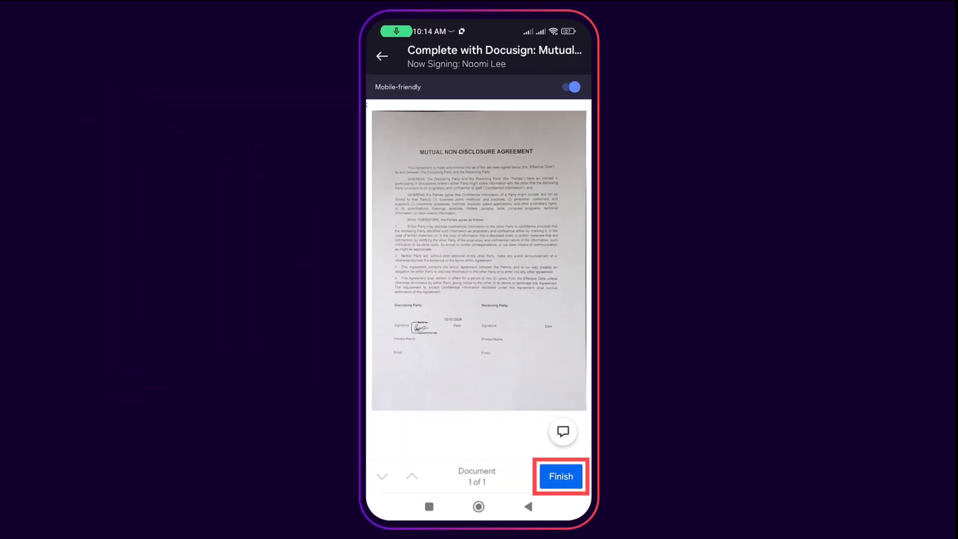
click(561, 476)
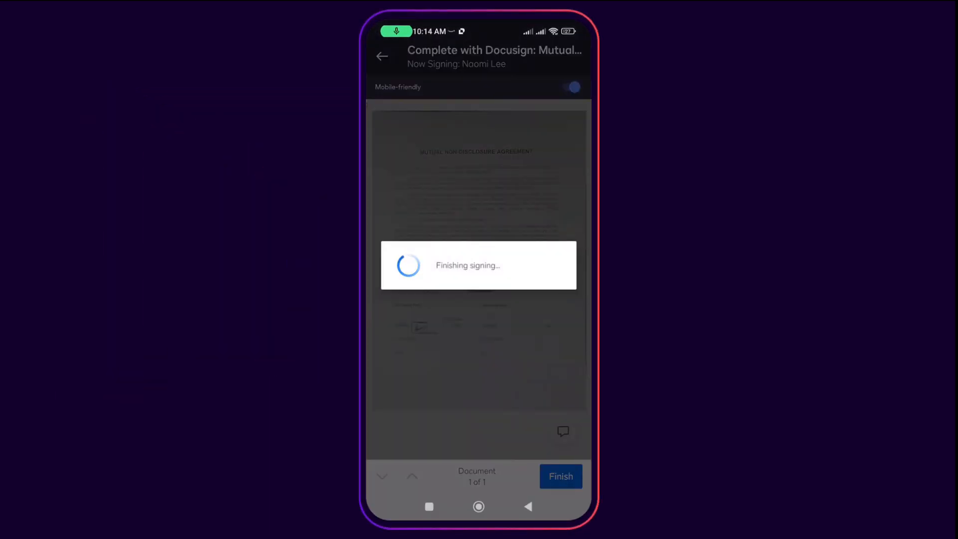
click(561, 476)
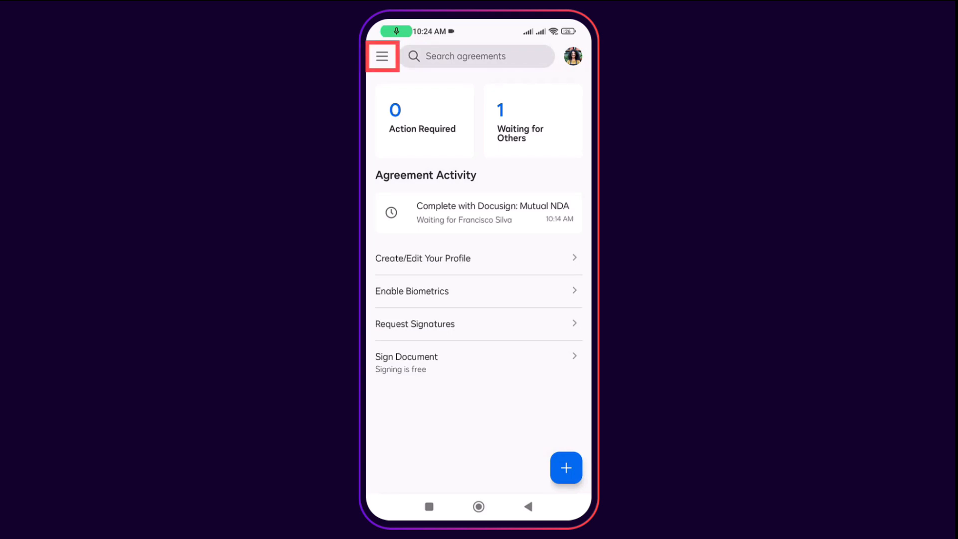
- Filter the Agreements list to show only those Waiting for Others
click(383, 55)
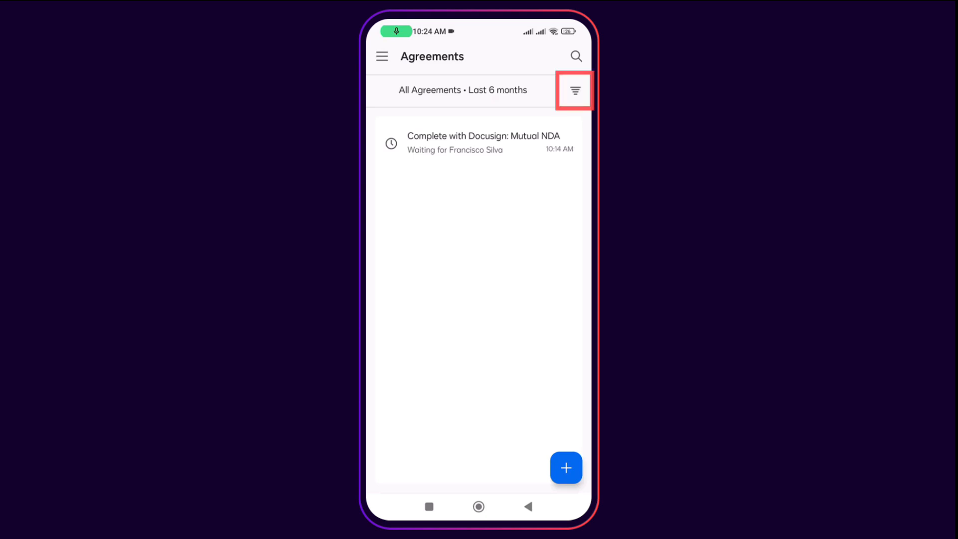
click(575, 90)
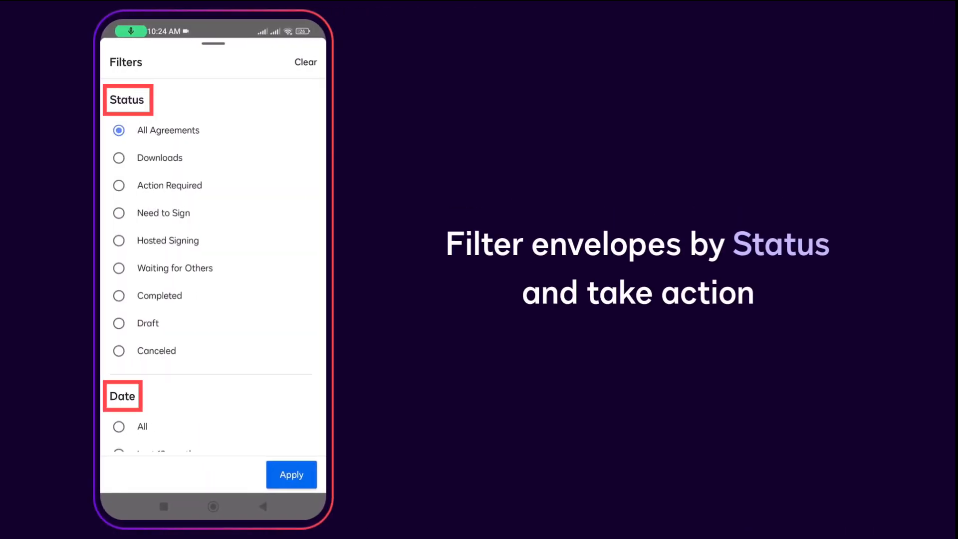
click(291, 475)
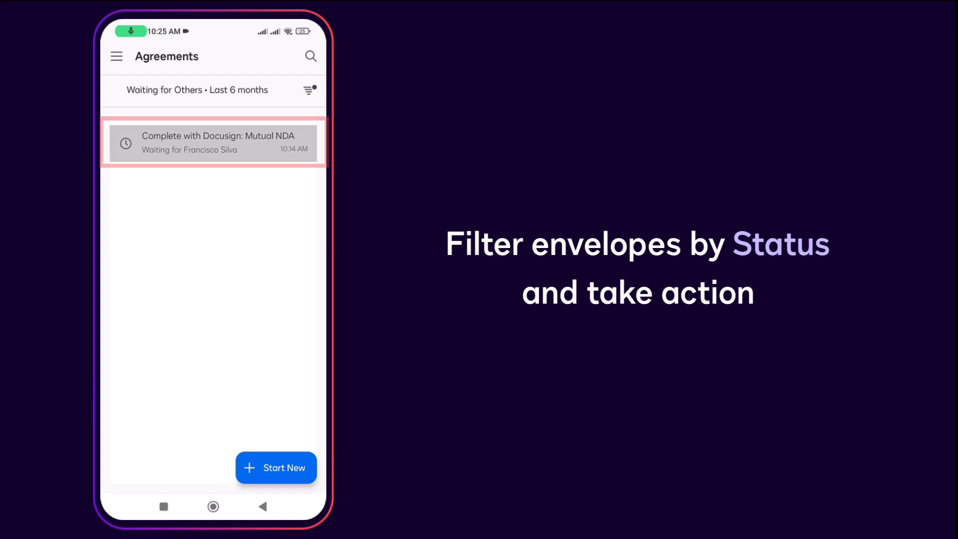
- Show the Mutual NDA's details and its more-actions menu
click(213, 144)
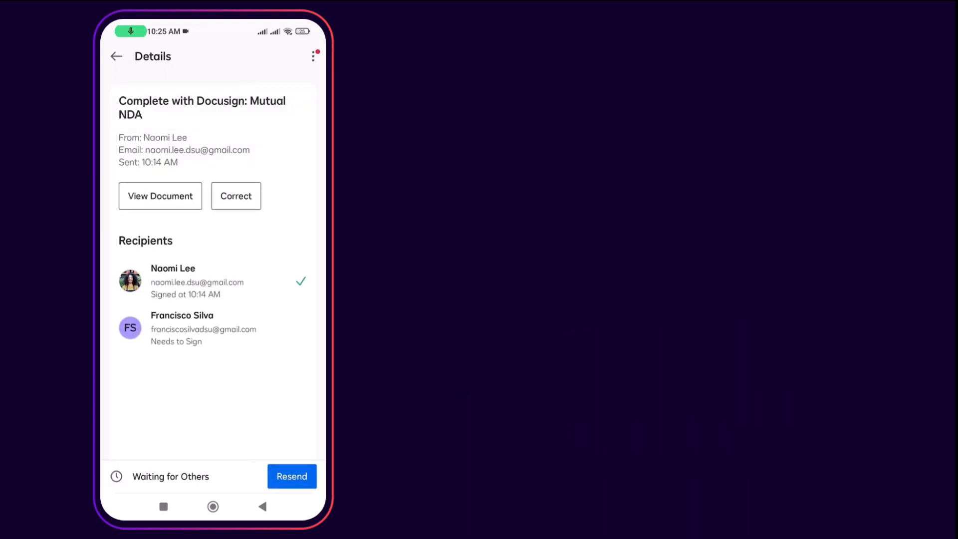
click(311, 56)
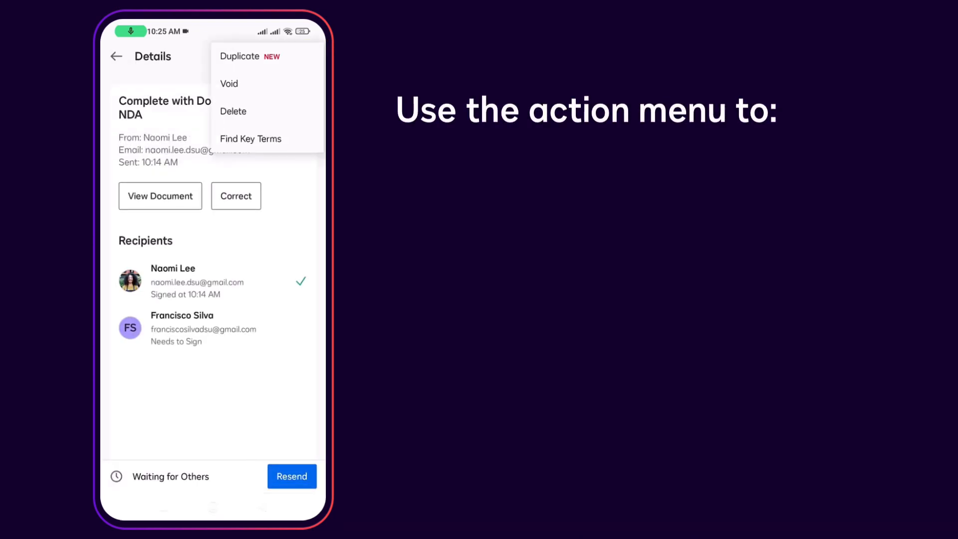